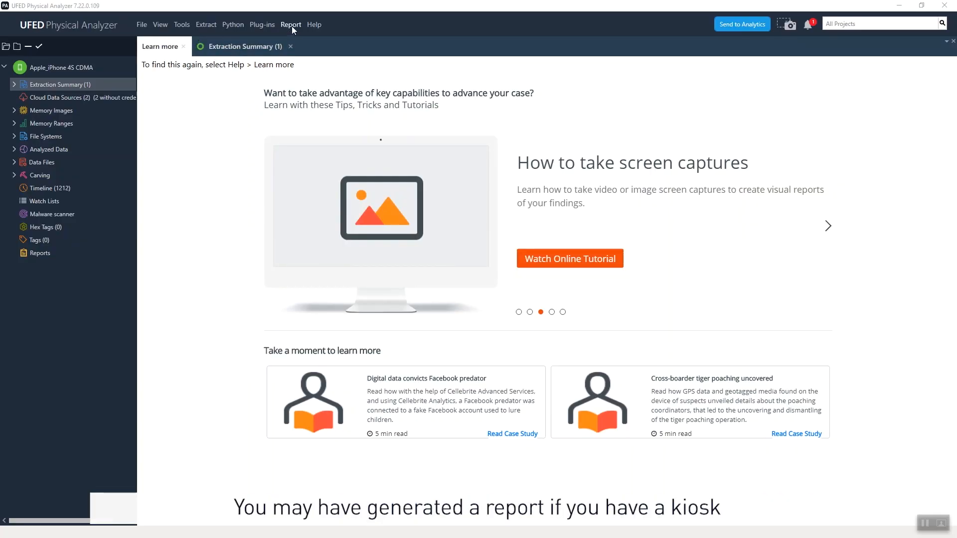
Start report generation from the Report menu to reach the Manage Your Data dialog
{"action": "left_click", "coordinate": [291, 24]}
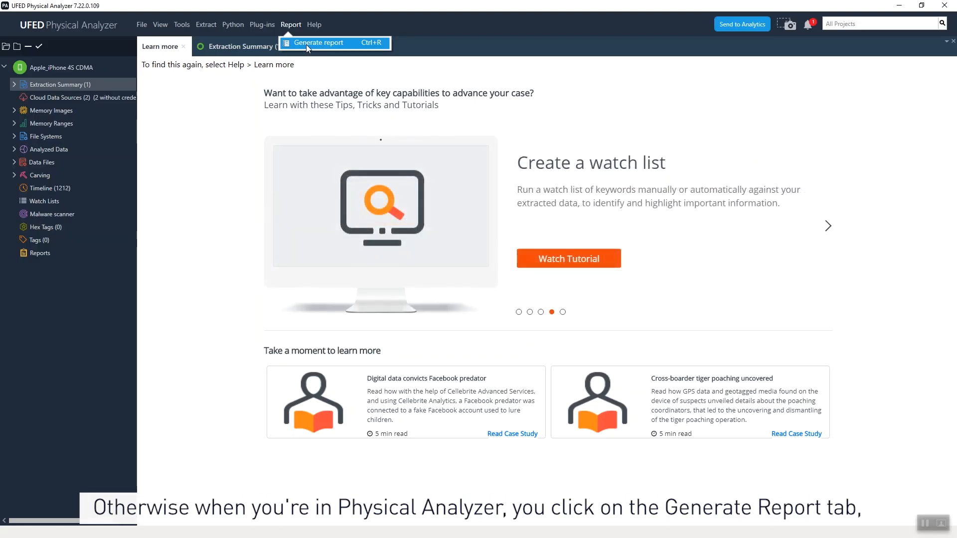
{"action": "left_click", "coordinate": [318, 43]}
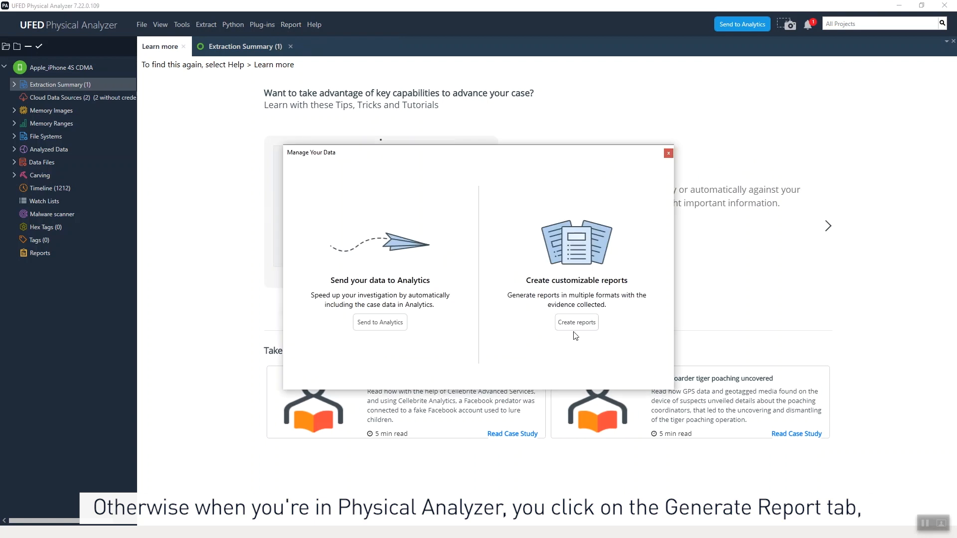
Create a customizable report in UFDR format with examiner name 'HNM'
{"action": "left_click", "coordinate": [575, 322]}
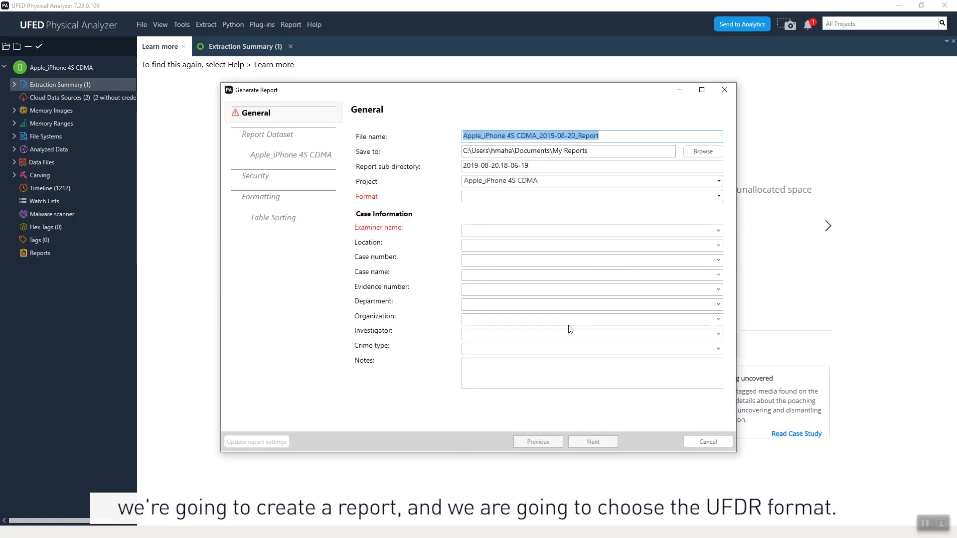
{"action": "left_click", "coordinate": [718, 196]}
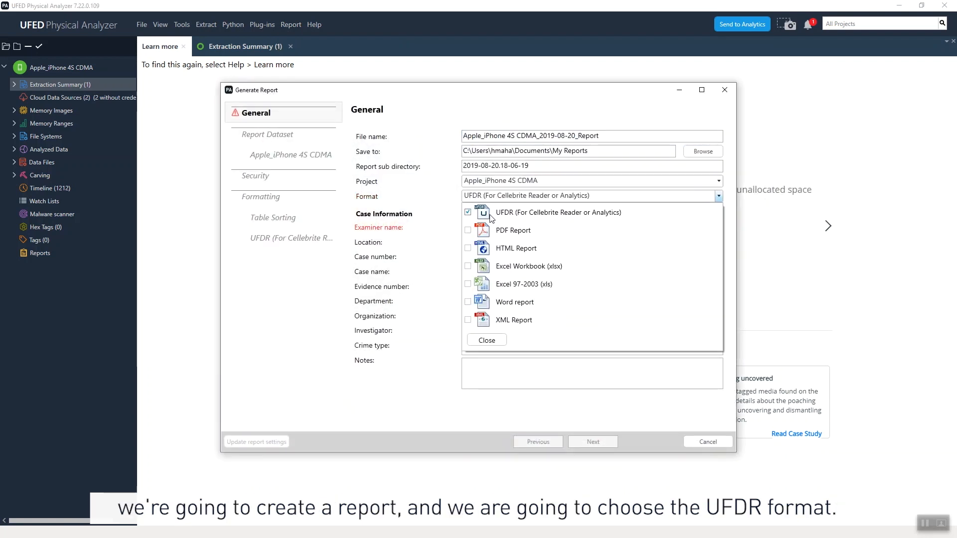
{"action": "mouse_move", "coordinate": [407, 227]}
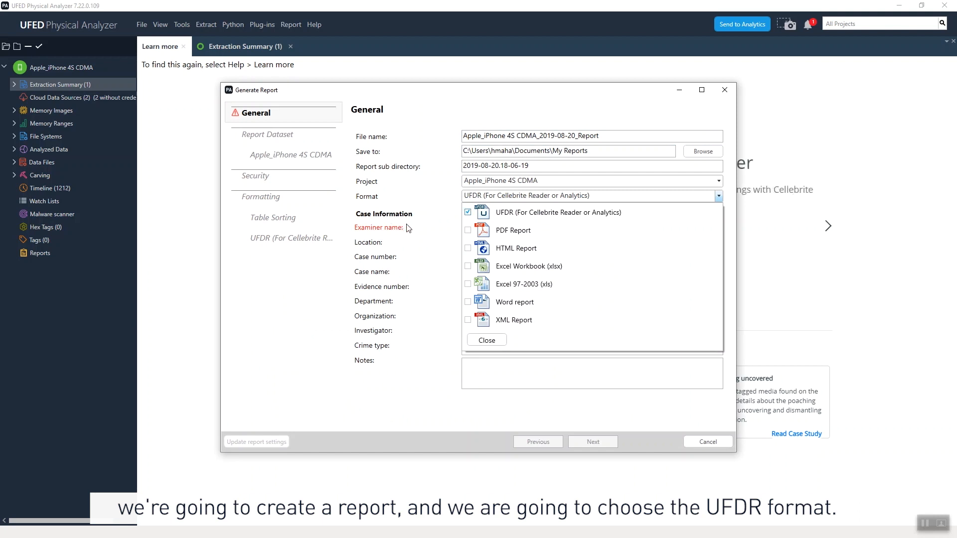
{"action": "type", "text": "HN"}
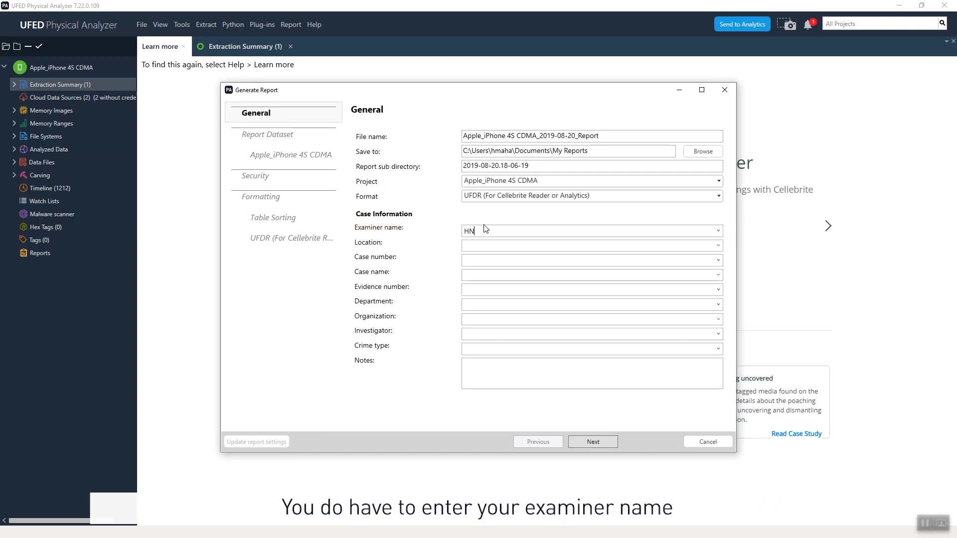
{"action": "type", "text": "M"}
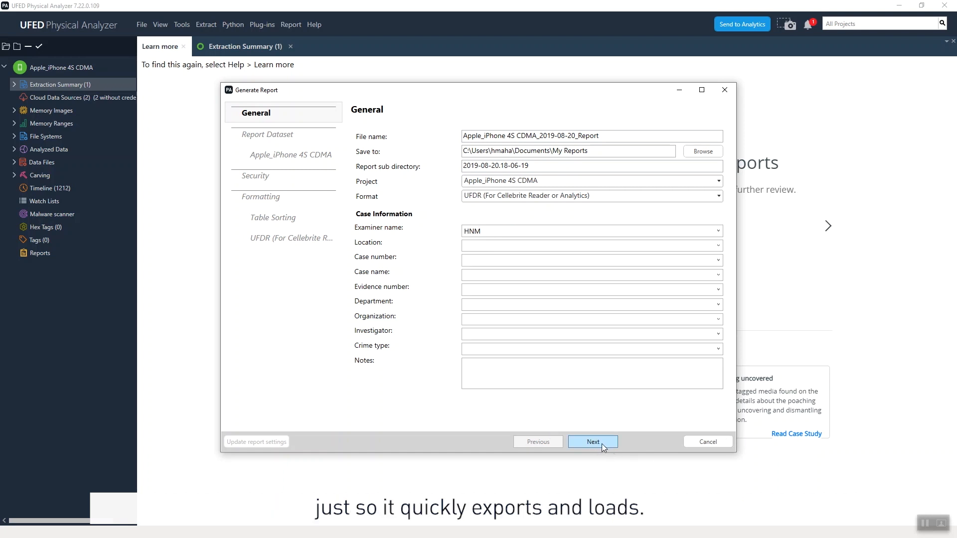
Include source info indication in the report dataset and finish generating the UFDR report
{"action": "left_click", "coordinate": [591, 442]}
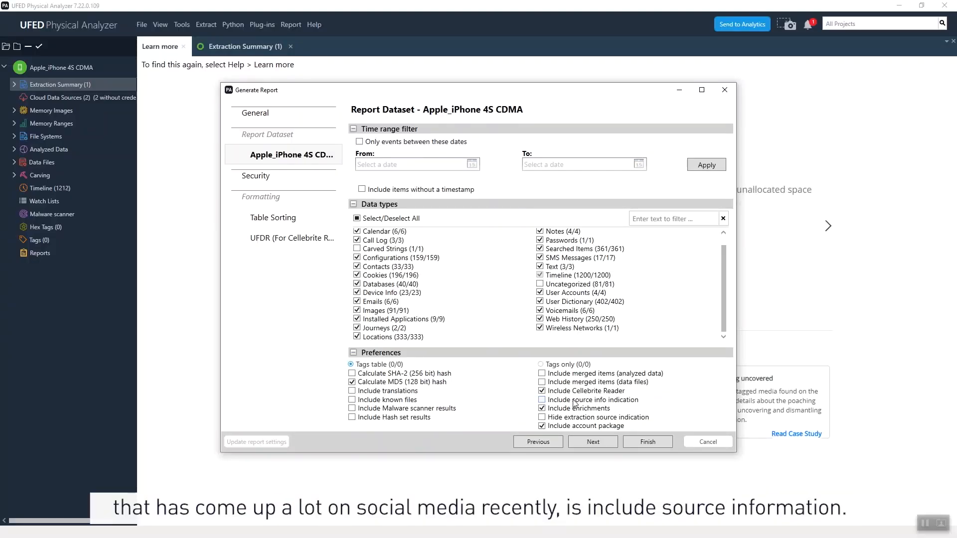
{"action": "left_click", "coordinate": [540, 400]}
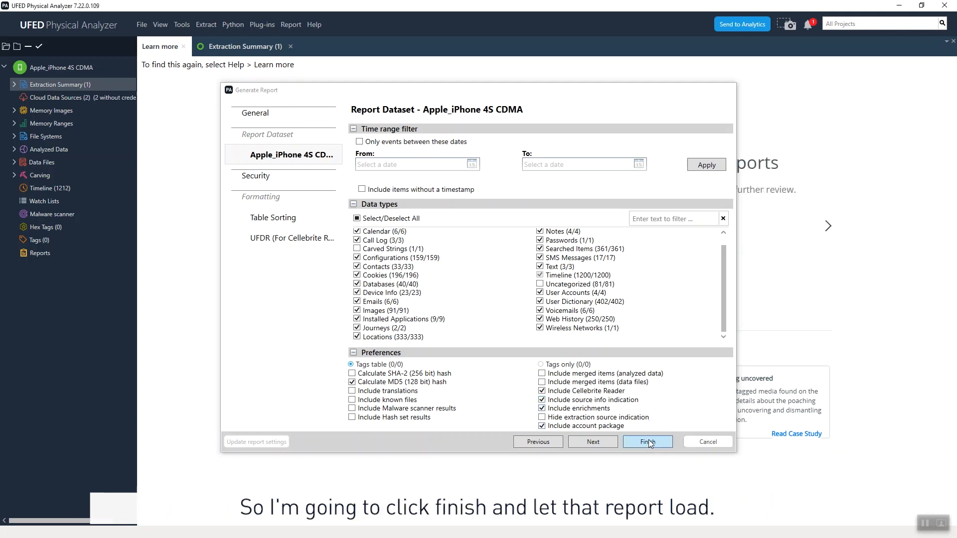
{"action": "left_click", "coordinate": [646, 442]}
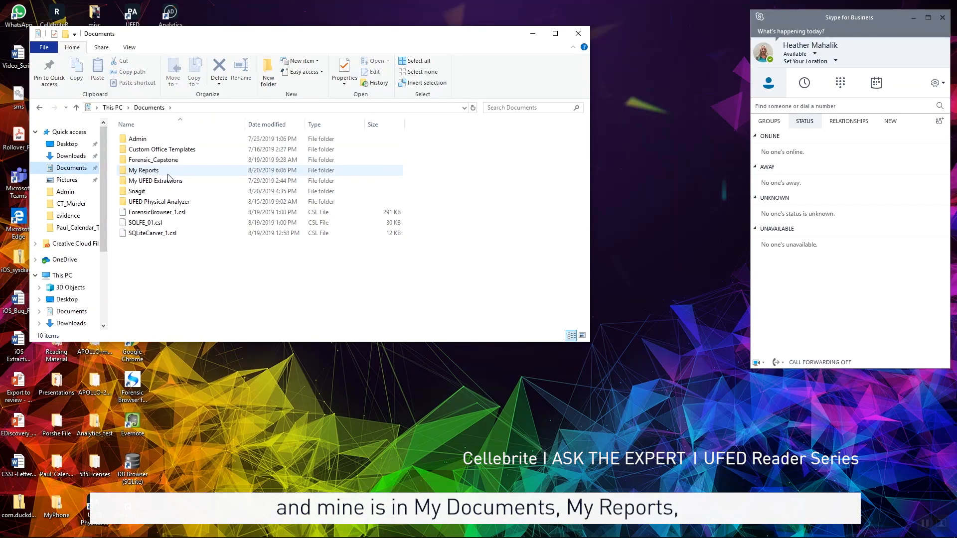
Browse from My Reports into the Apple_iPhone 5 CDMA folder holding the UFDR file and CellebriteReader
{"action": "double_click", "coordinate": [144, 170]}
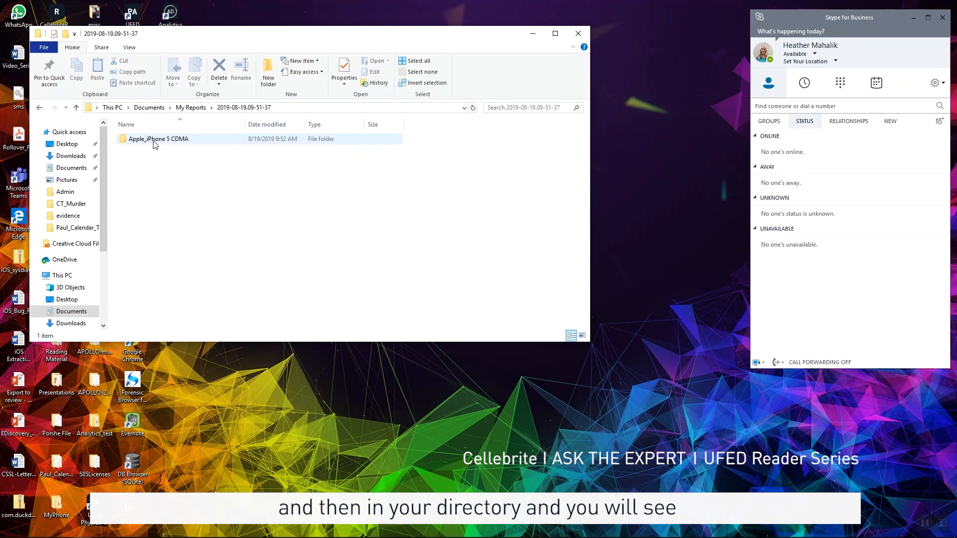
{"action": "double_click", "coordinate": [158, 139]}
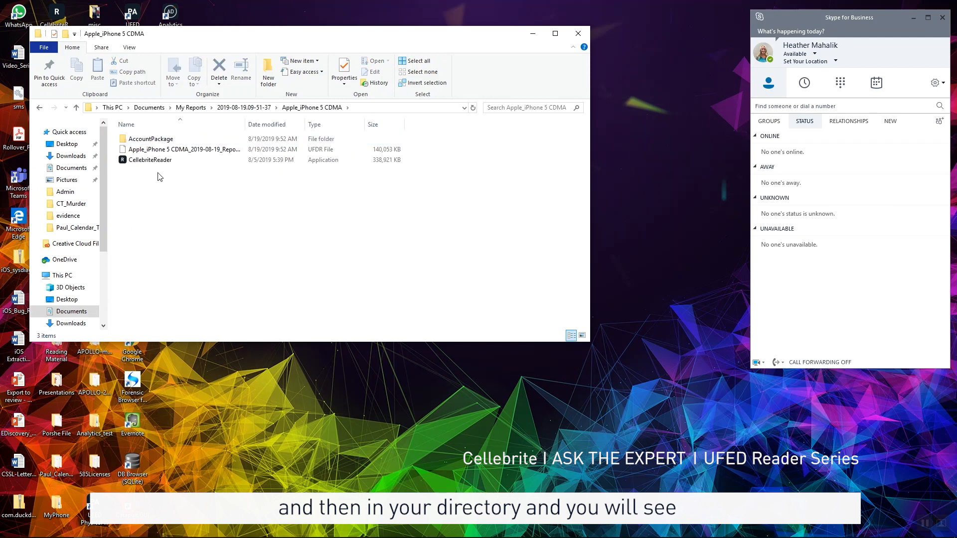
{"action": "mouse_move", "coordinate": [149, 159]}
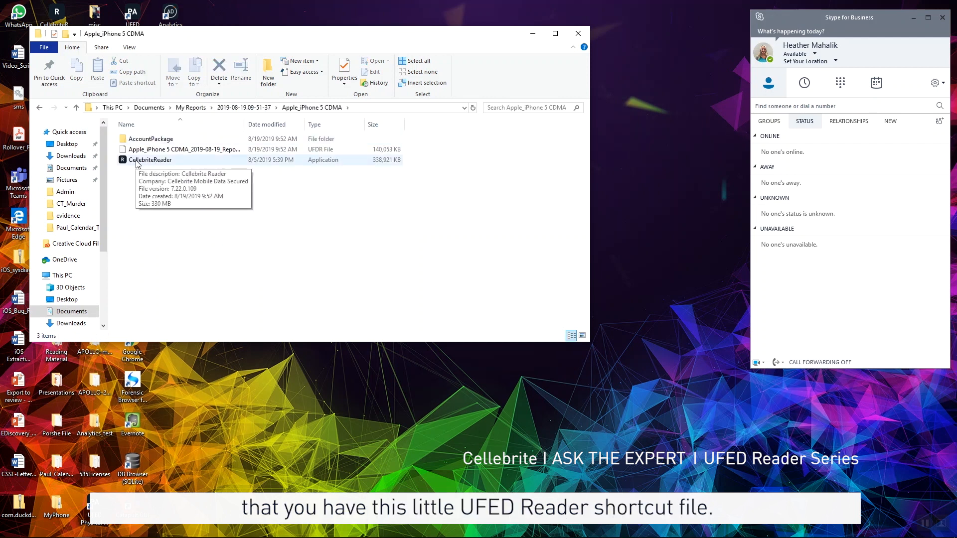